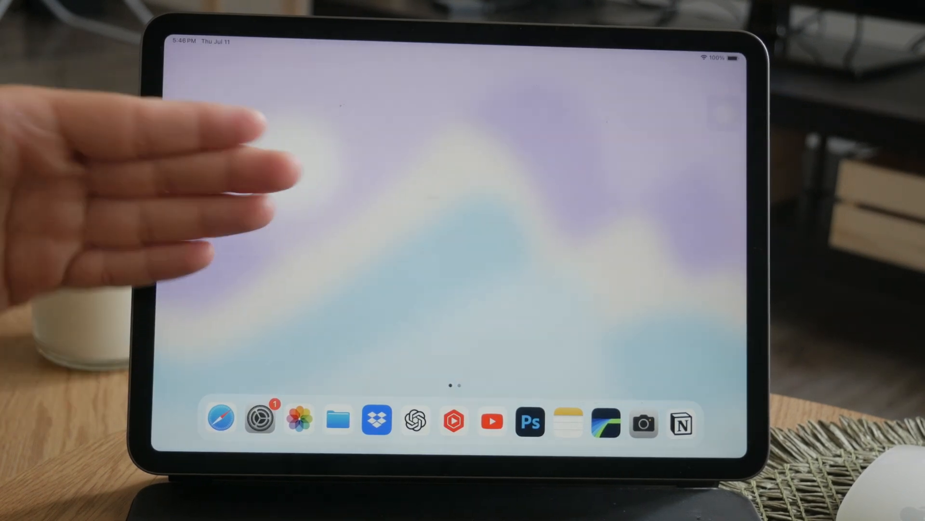
- Launch Notion from the iPad home screen to show the Video SCRIPTS page
left_click(681, 420)
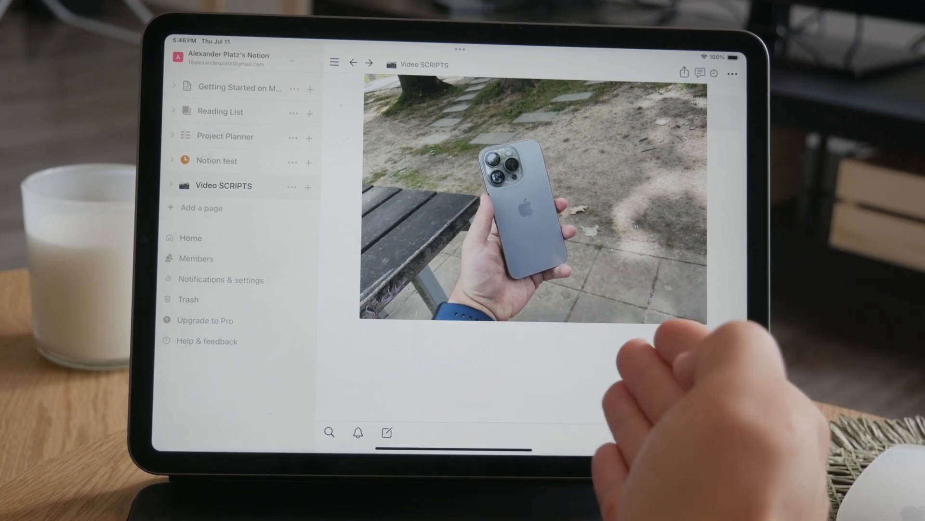
- Place the photo in a narrow right column and type 'Gyhbnhy' in the left column
left_click(387, 248)
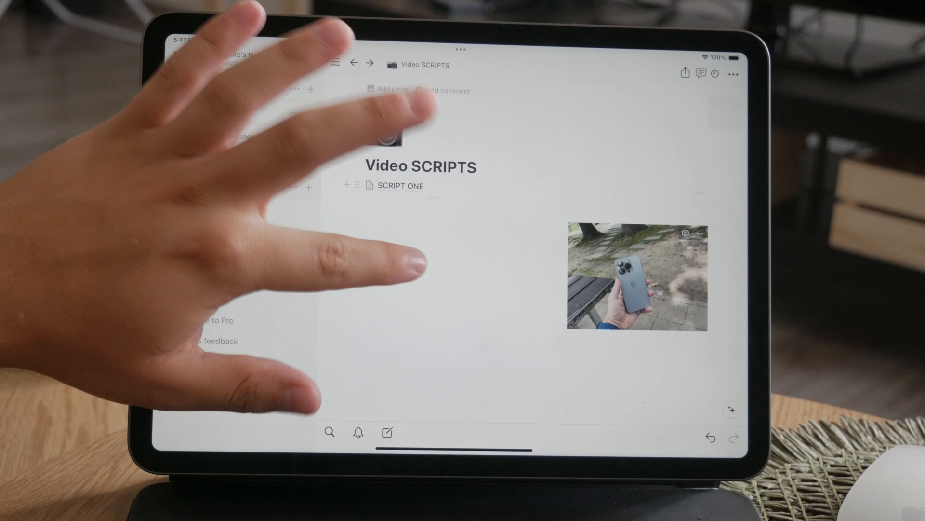
type("Gyhbnhy")
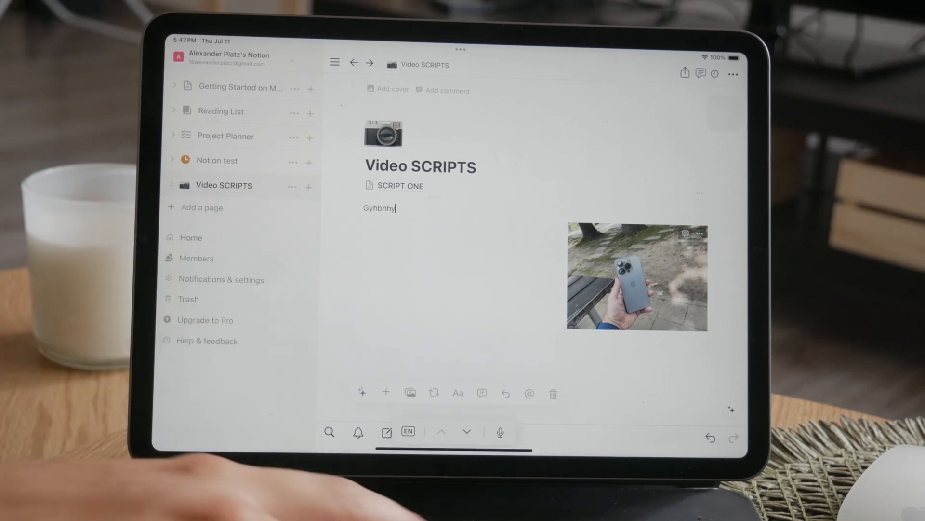